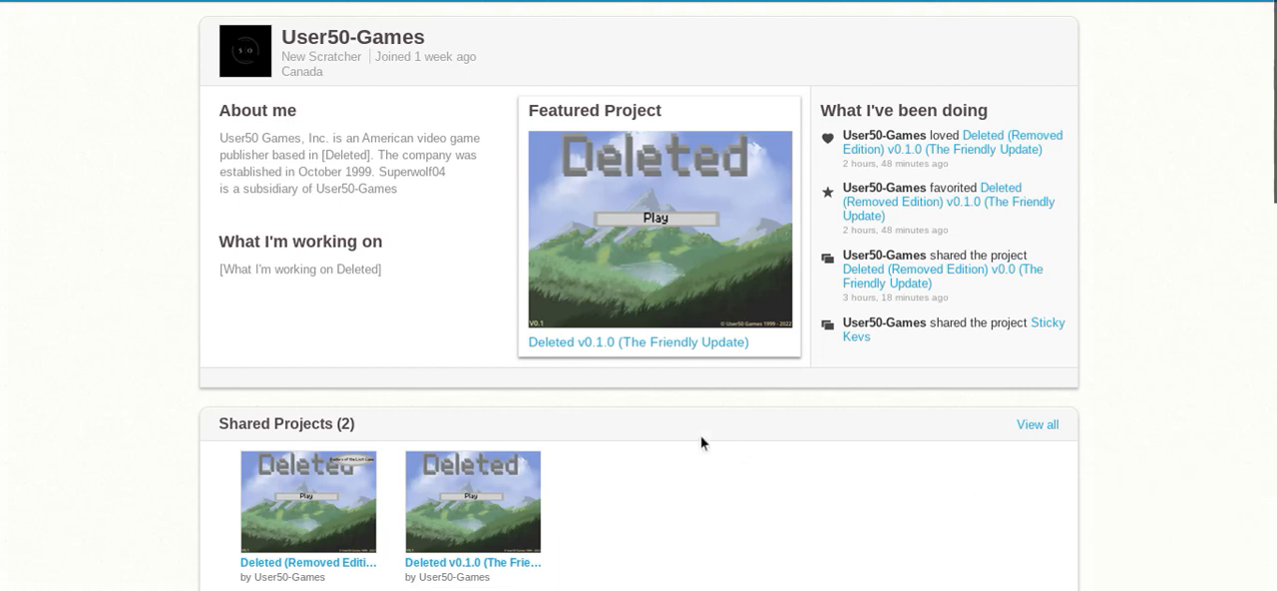
mouse_move(644, 196)
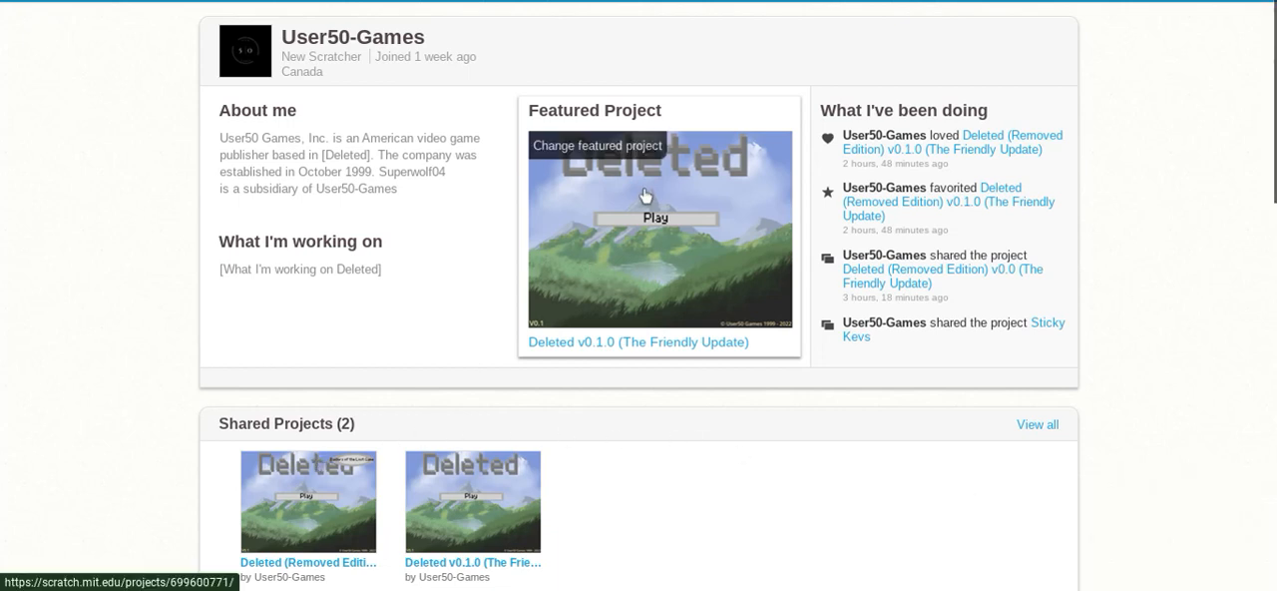
mouse_move(730, 278)
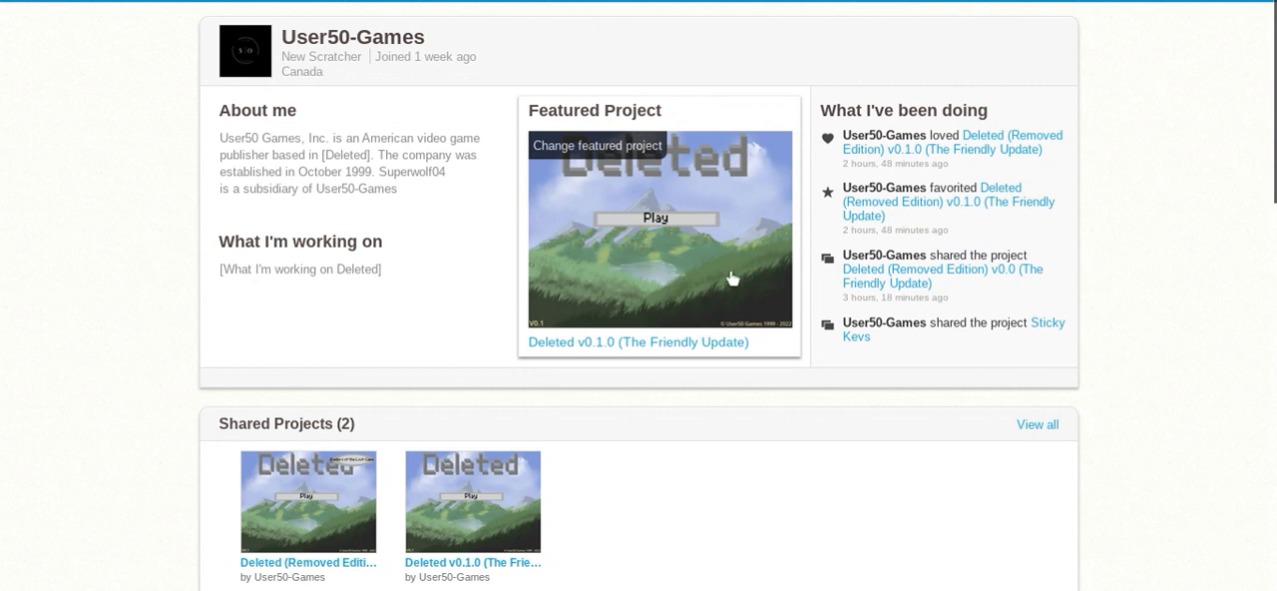
mouse_move(735, 276)
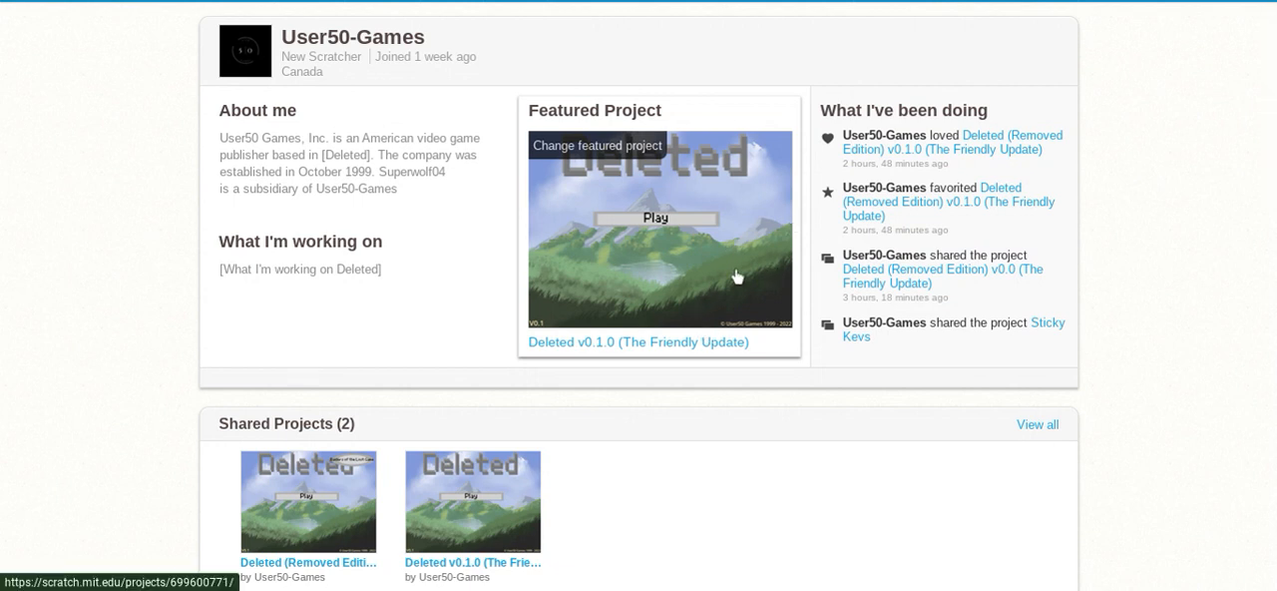
mouse_move(640, 311)
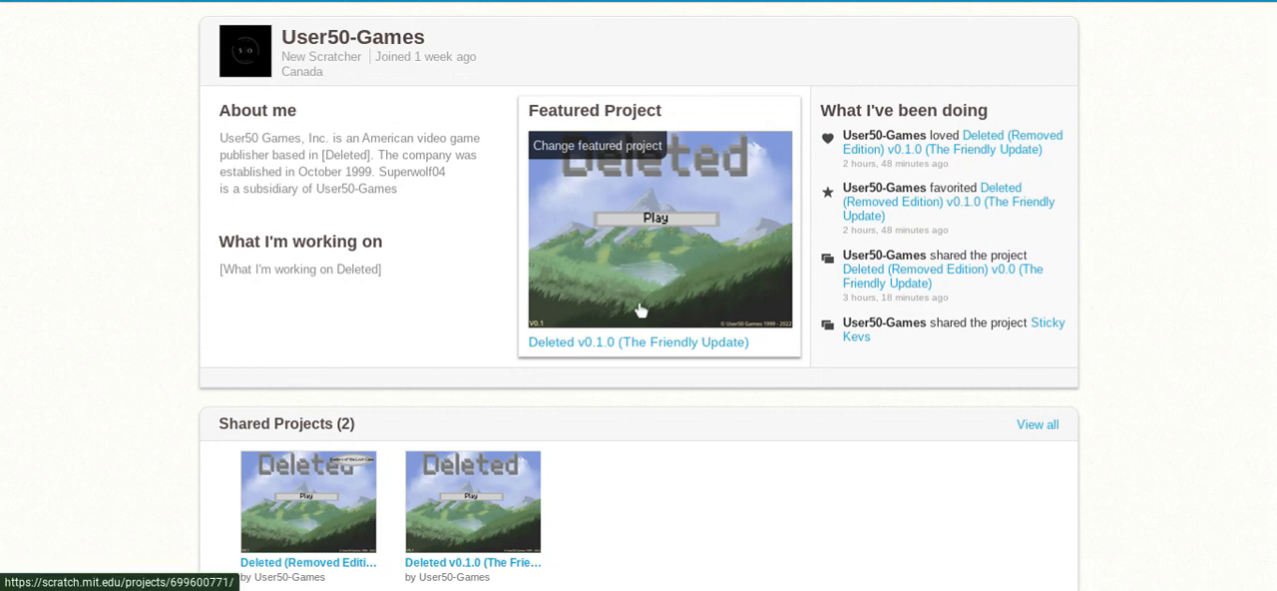
mouse_move(264, 514)
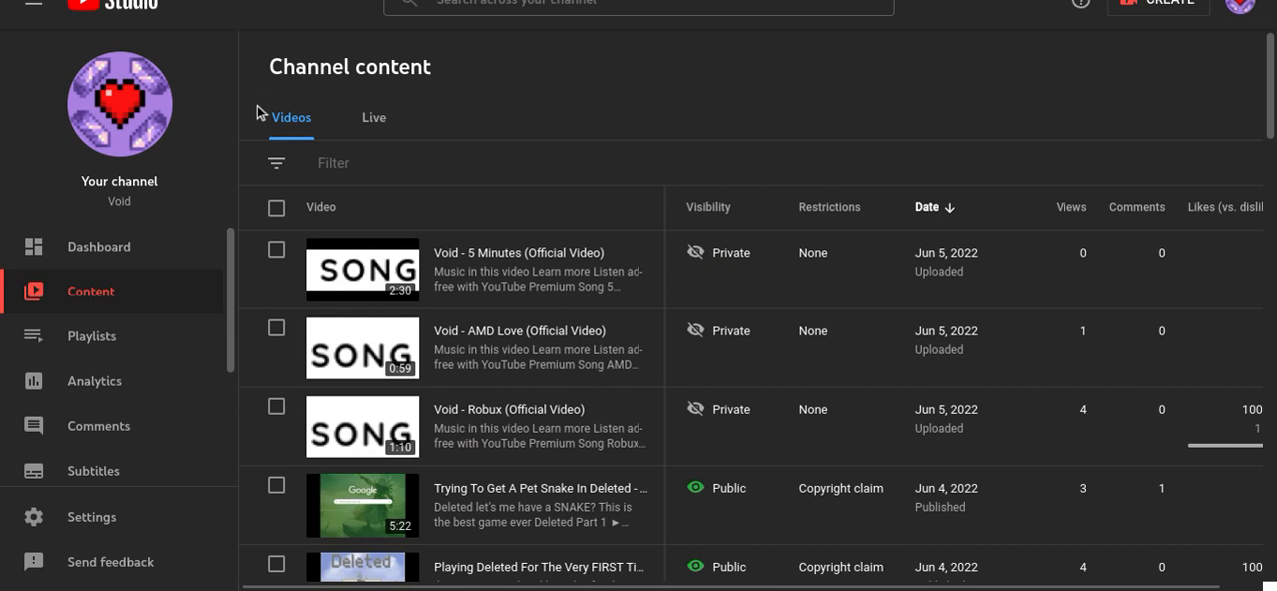
mouse_move(119, 103)
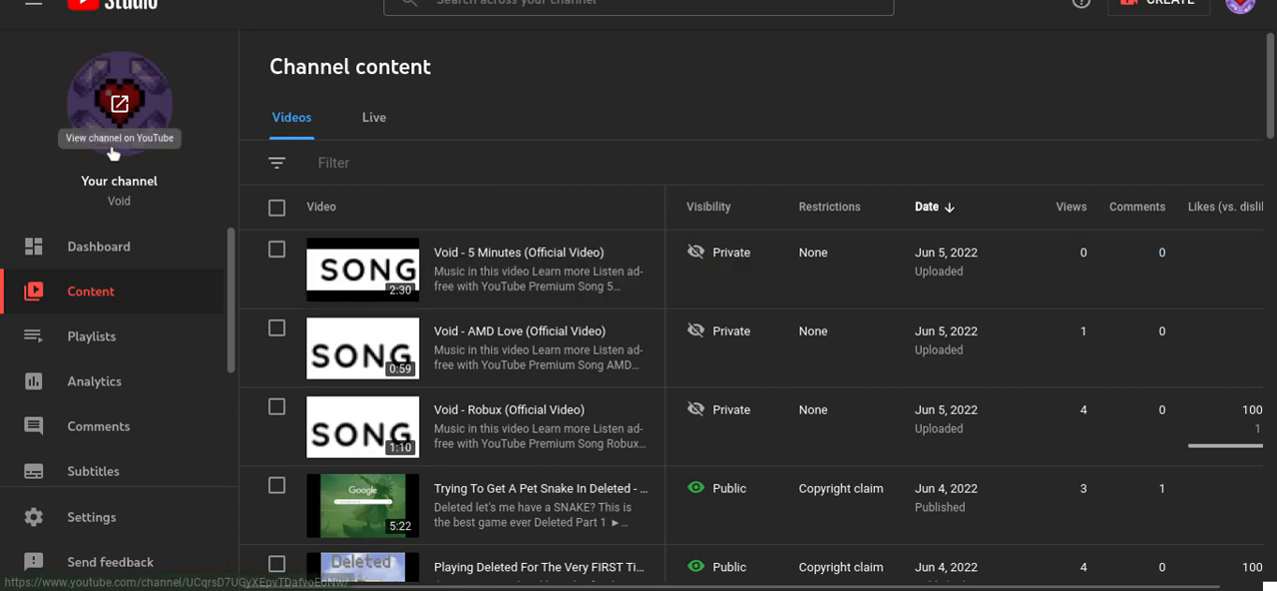
- Open the Deleted (Removed Edition) project from the profile's Shared Projects
scroll(down, 3)
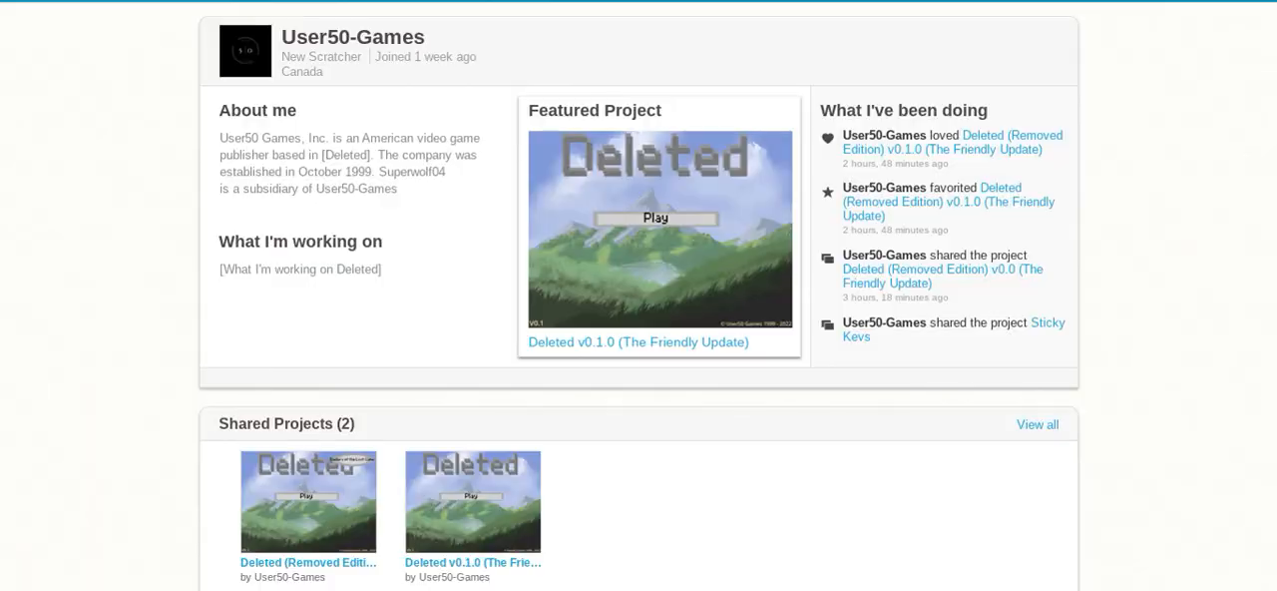
mouse_move(307, 529)
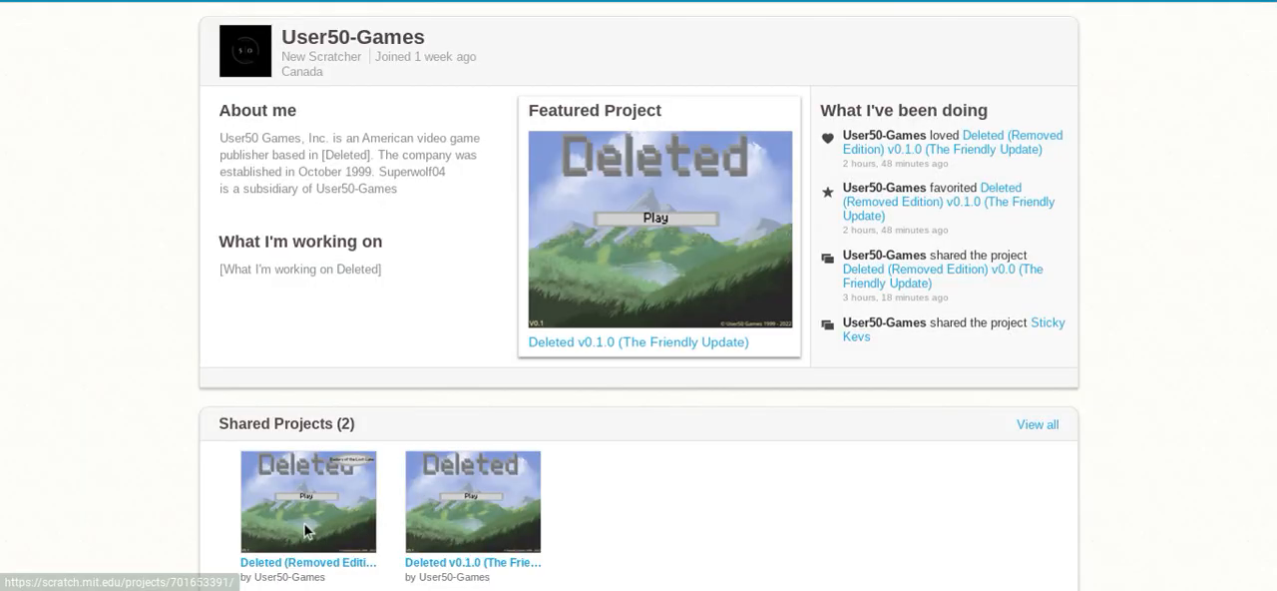
click(309, 500)
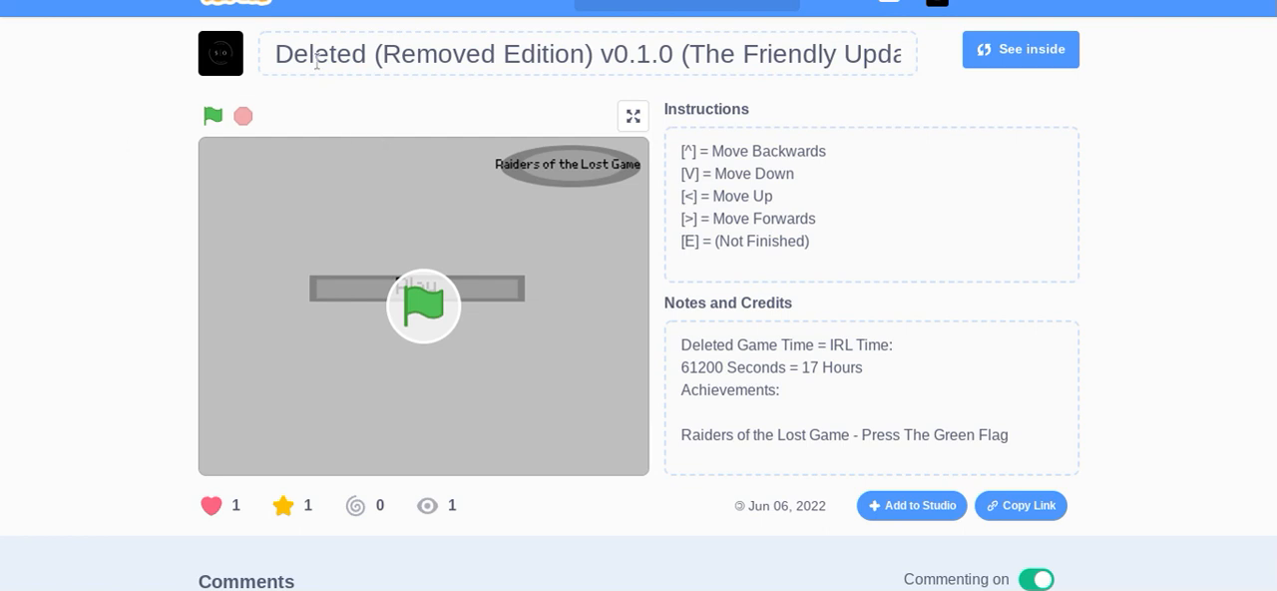
mouse_move(436, 315)
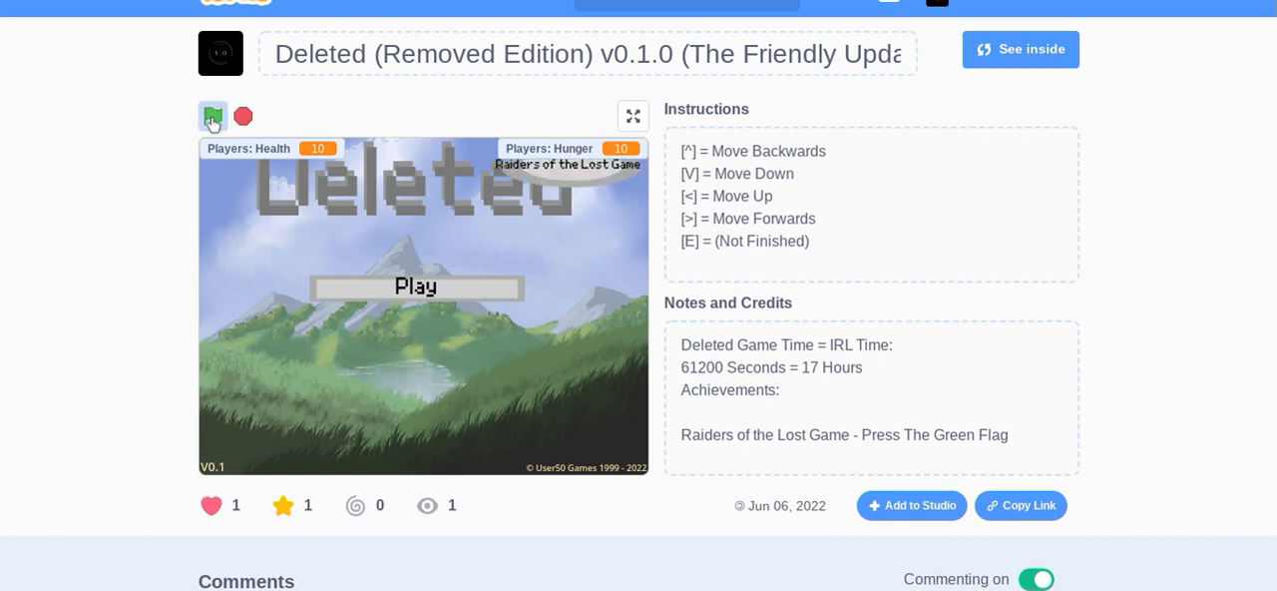
- Start Deleted, skip the intro, move the cat down in the green level, then stop
click(213, 116)
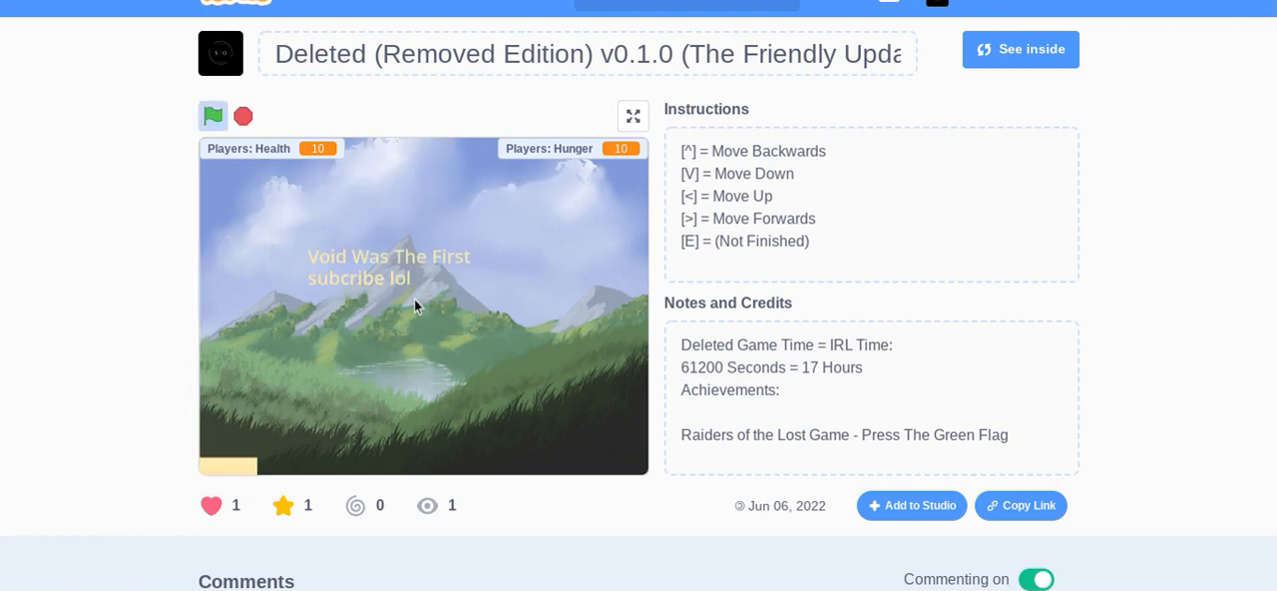
click(213, 116)
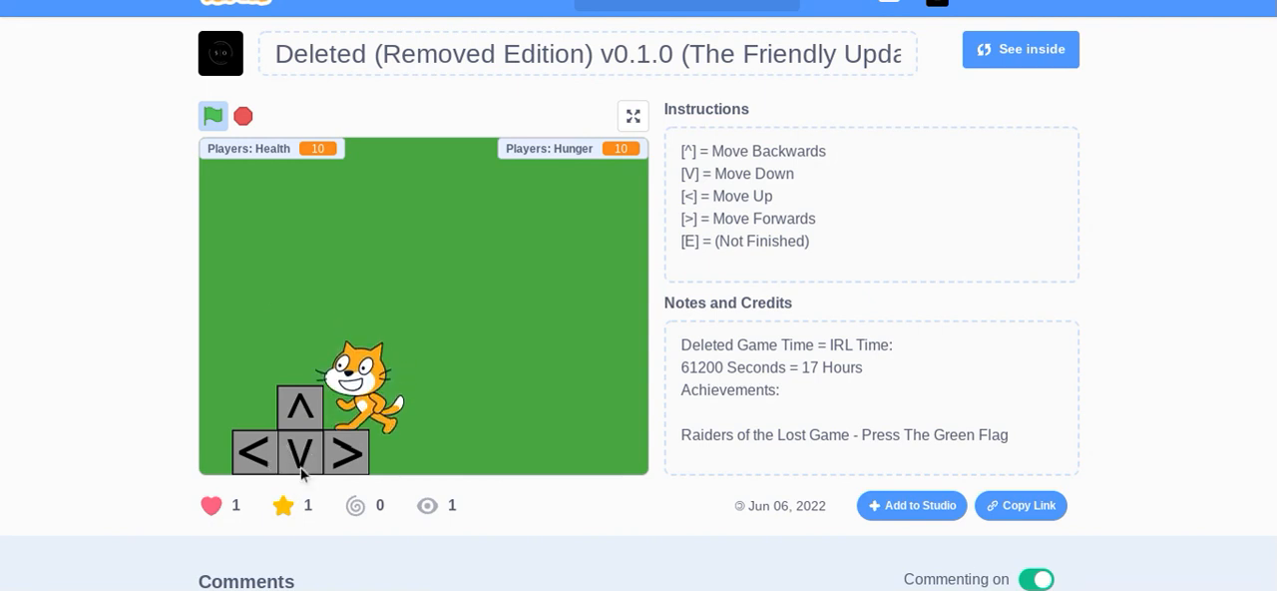
click(213, 115)
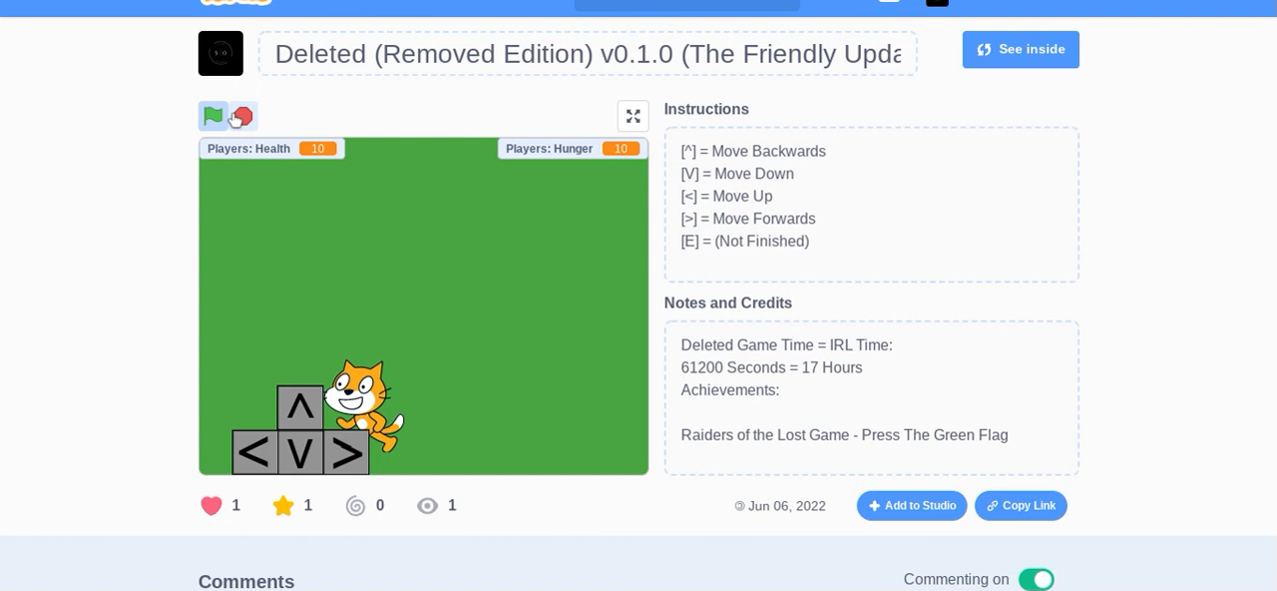
click(213, 116)
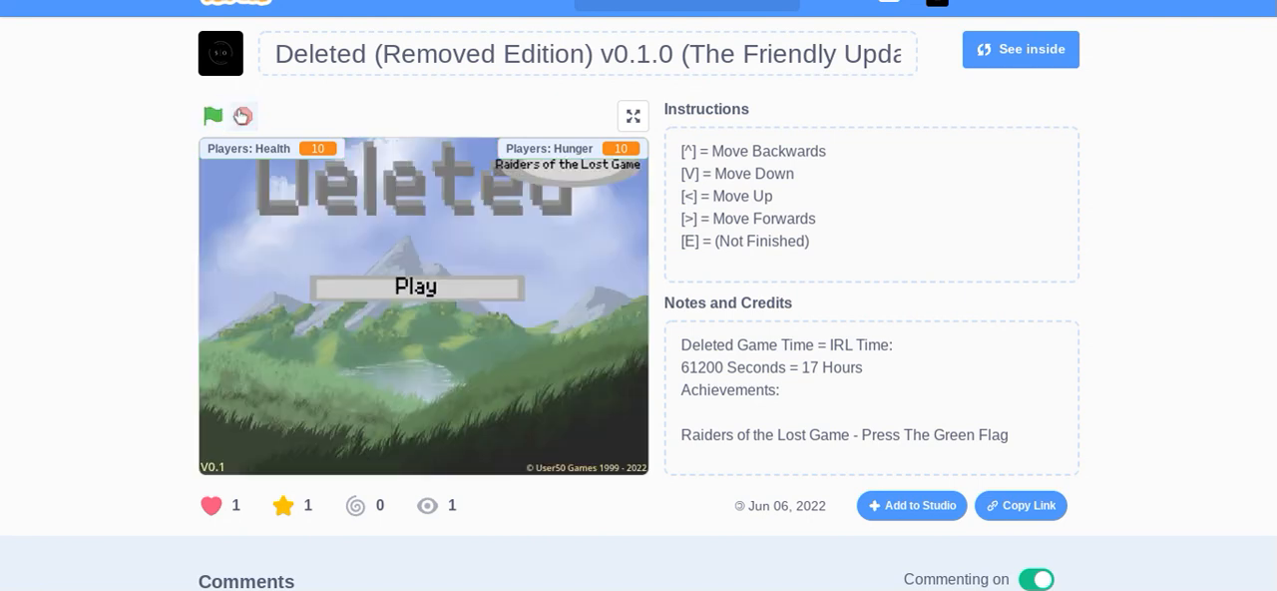
- Leave the stopped Removed Edition project for the User50-Games profile page
click(212, 116)
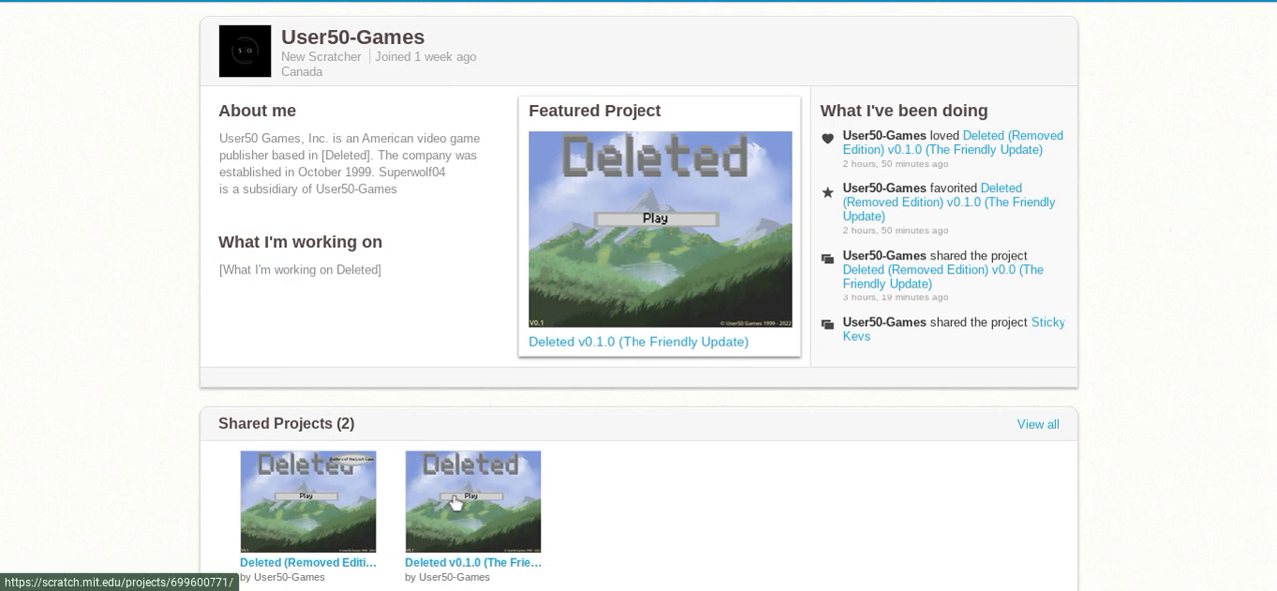
mouse_move(455, 502)
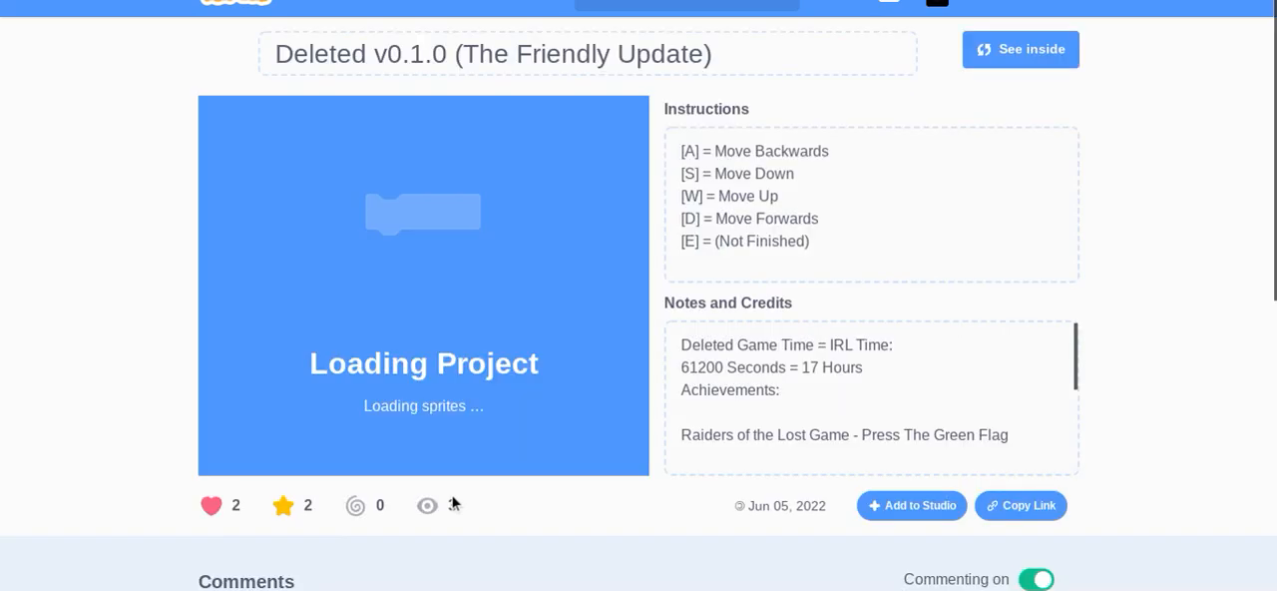
- Scroll through Deleted v0.1.0's comments, including the creator's reply, and back up
scroll(down, 3)
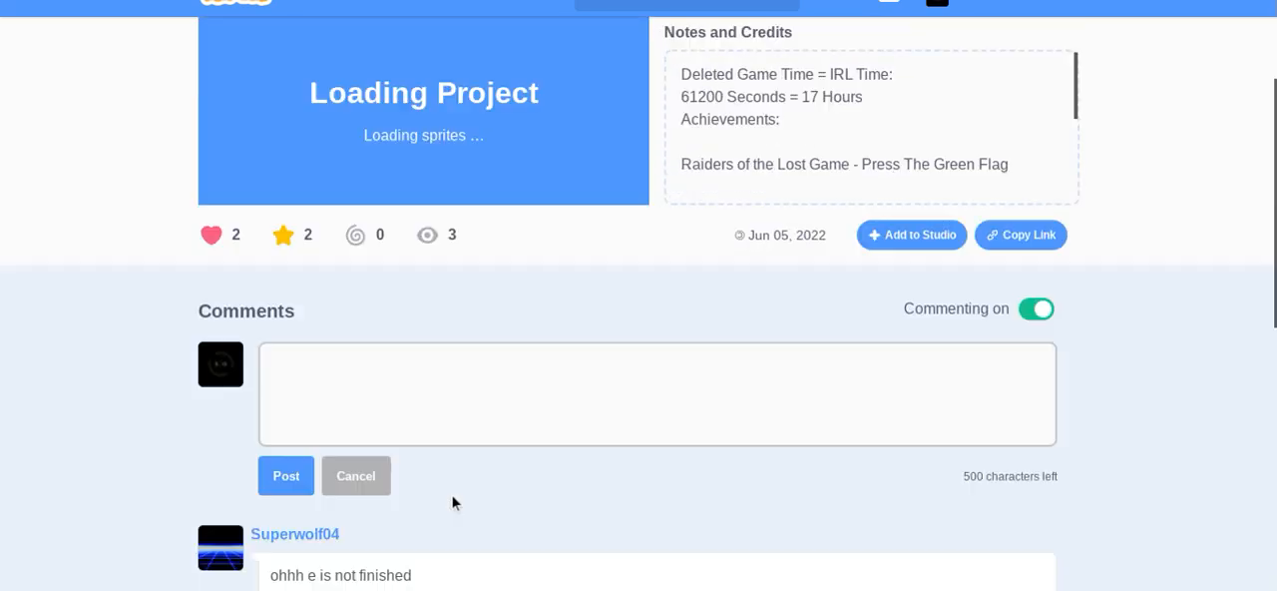
scroll(down, 3)
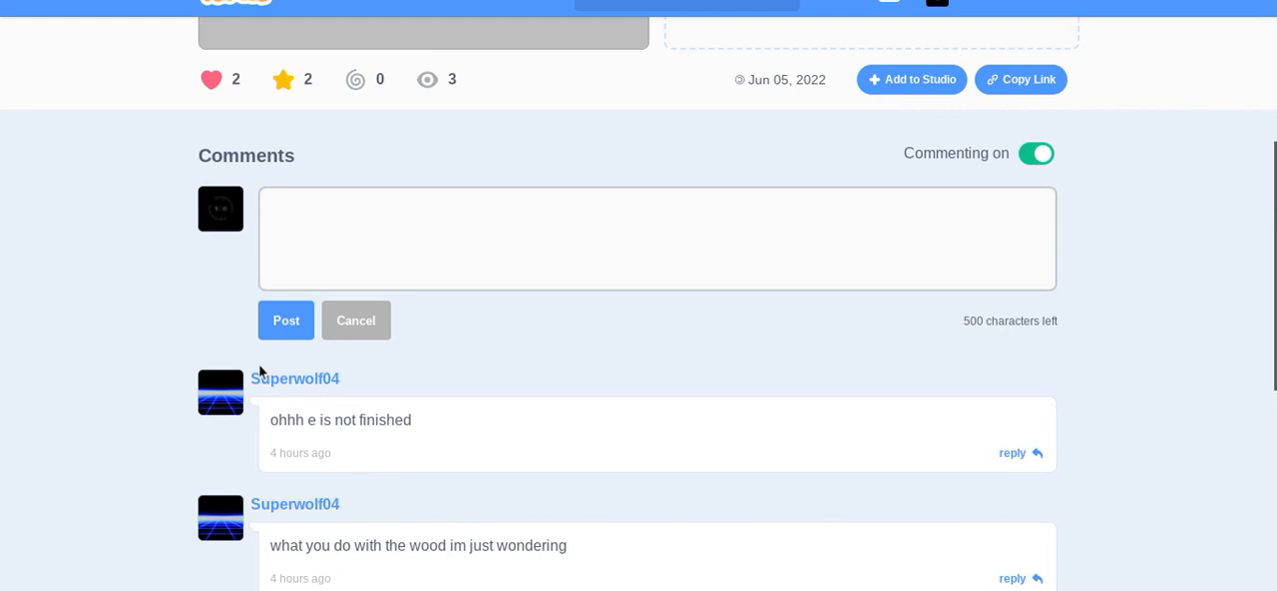
mouse_move(374, 427)
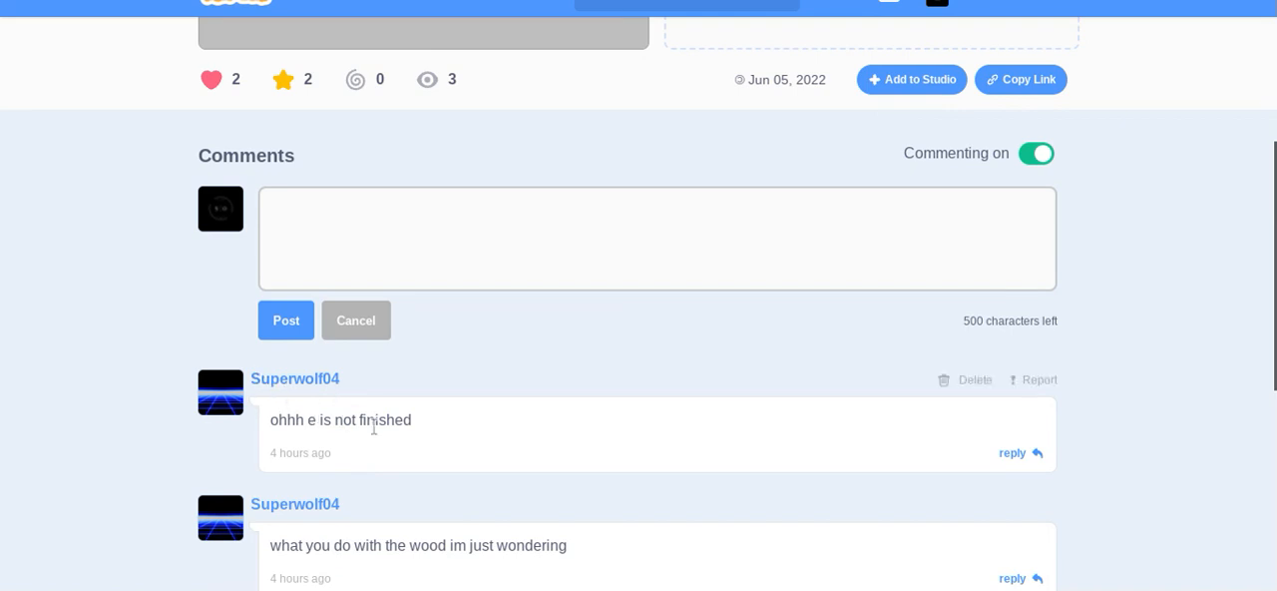
scroll(down, 3)
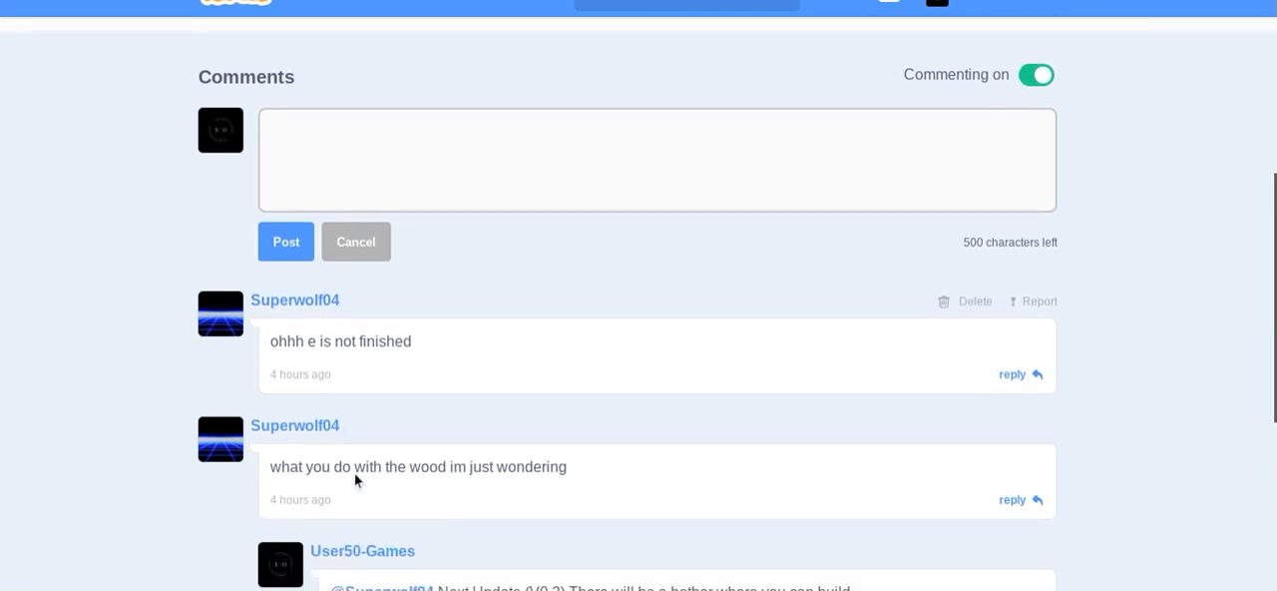
scroll(down, 3)
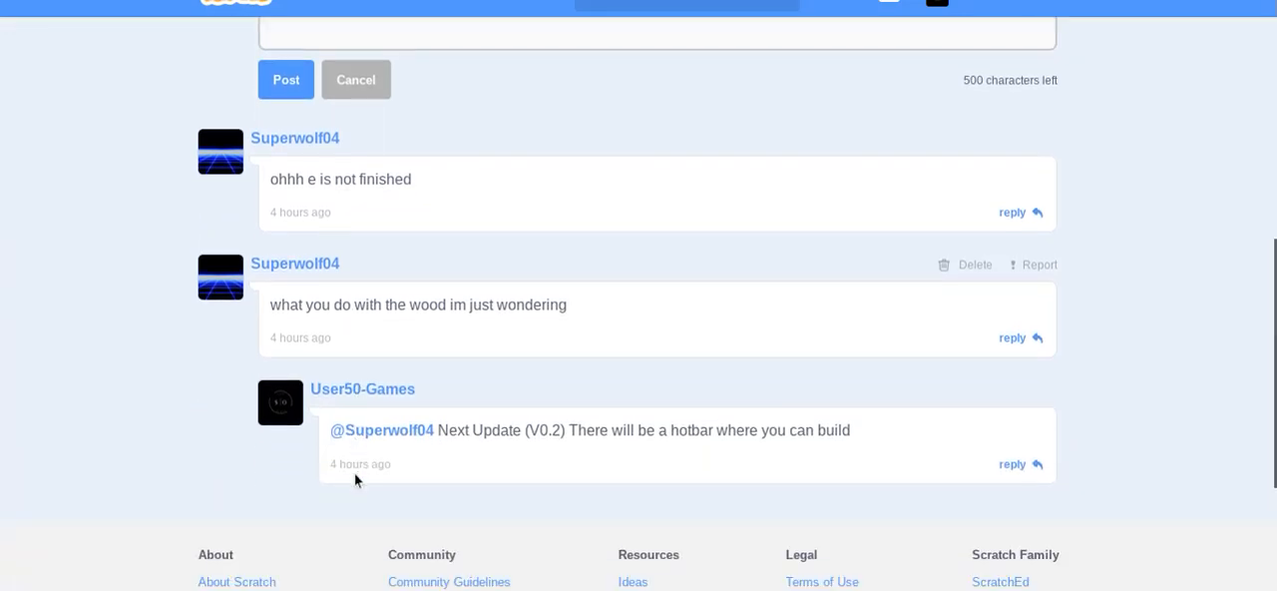
scroll(up, 3)
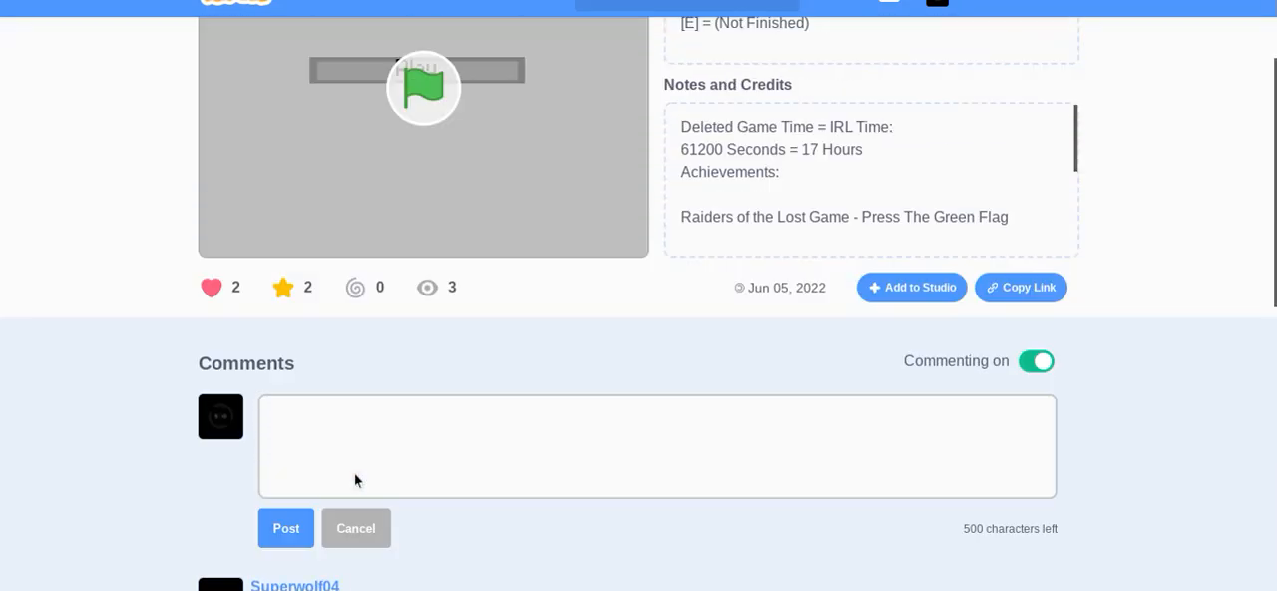
- Start the Deleted v0.1.0 game from its title screen and play into the cat level
scroll(up, 3)
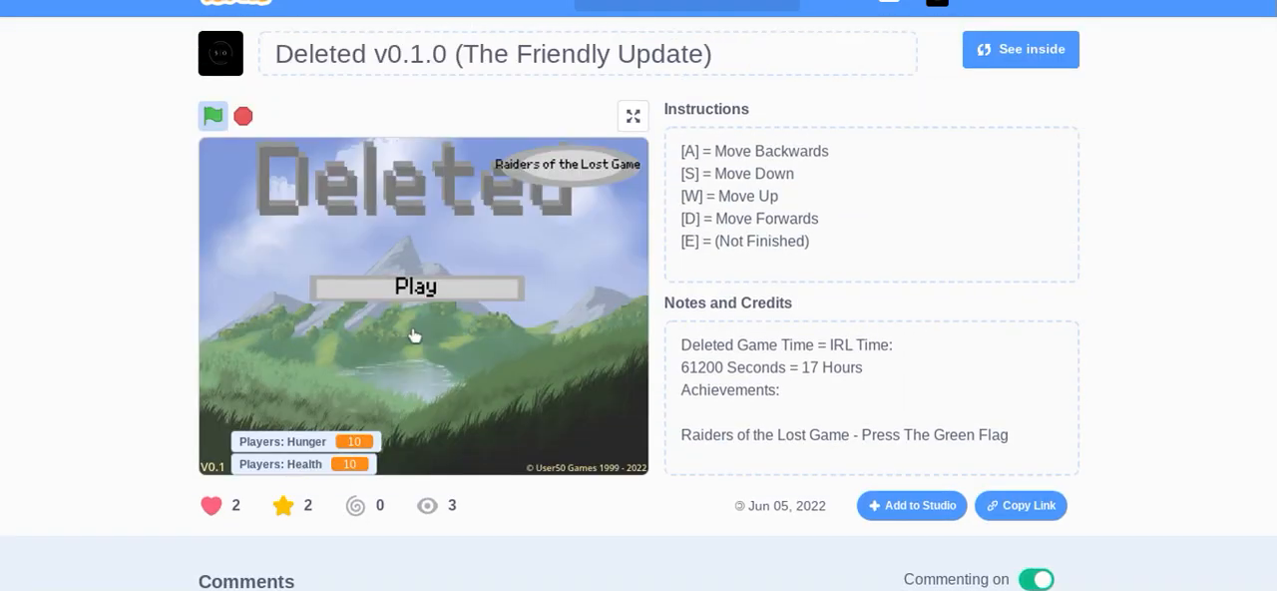
mouse_move(284, 454)
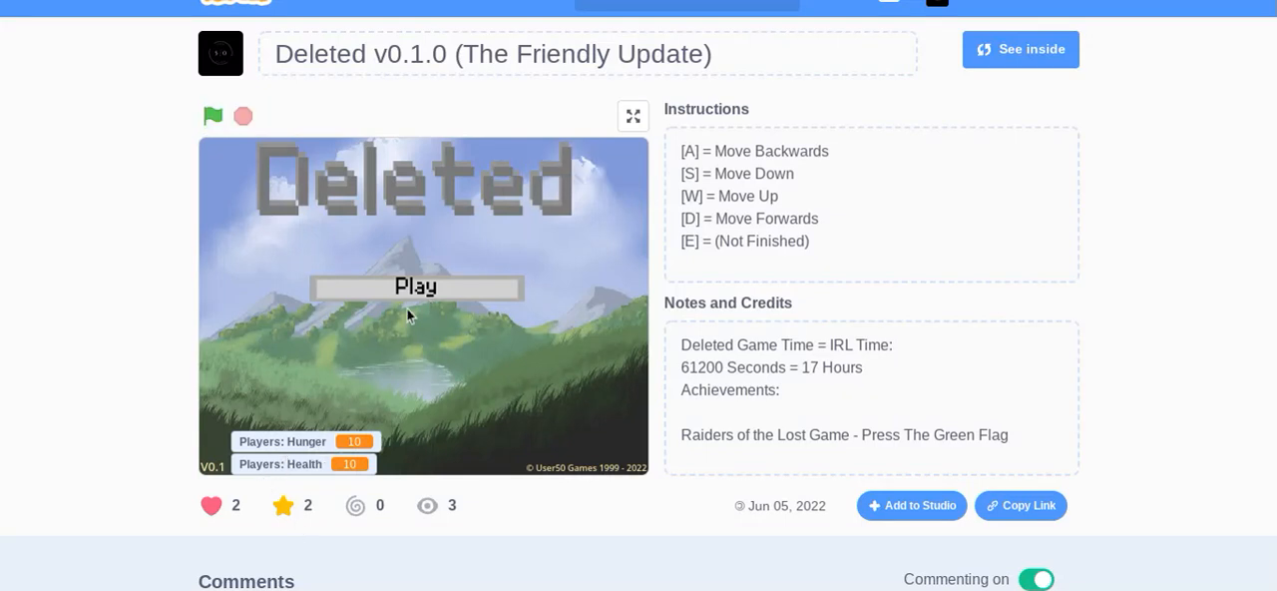
click(213, 116)
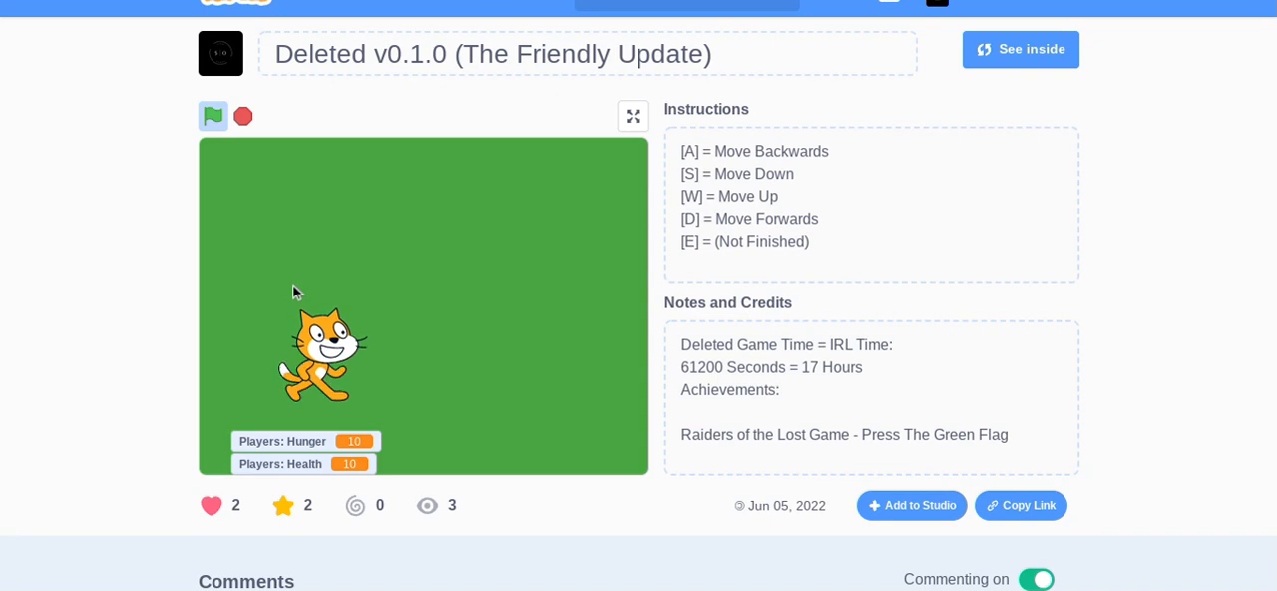
mouse_move(302, 279)
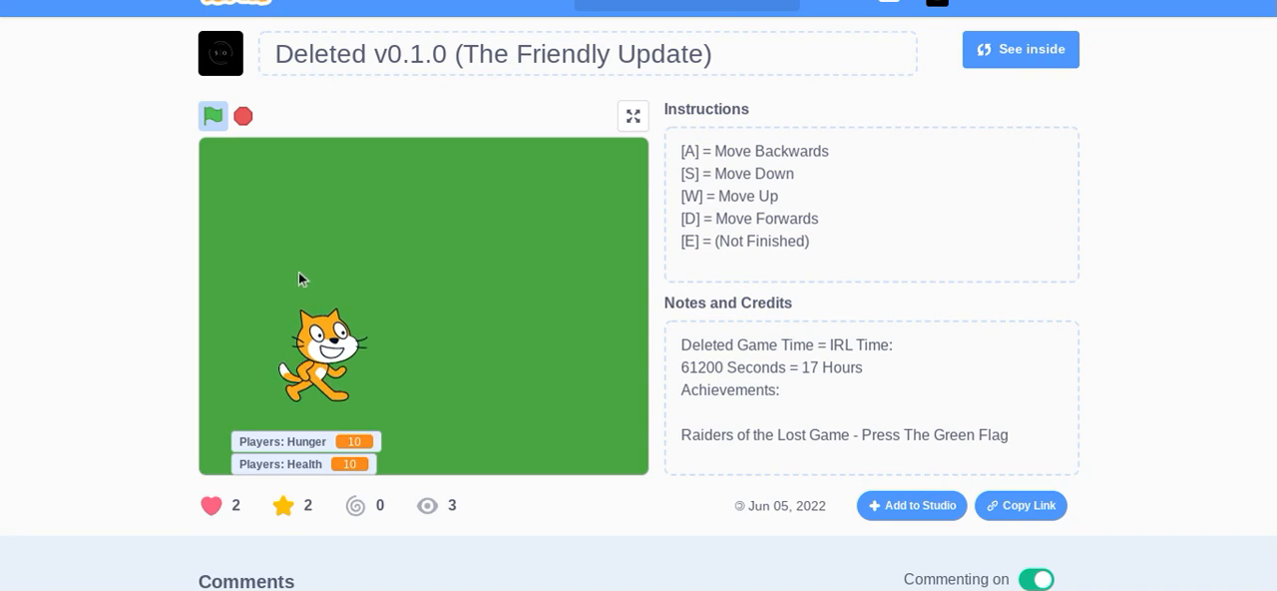
click(214, 115)
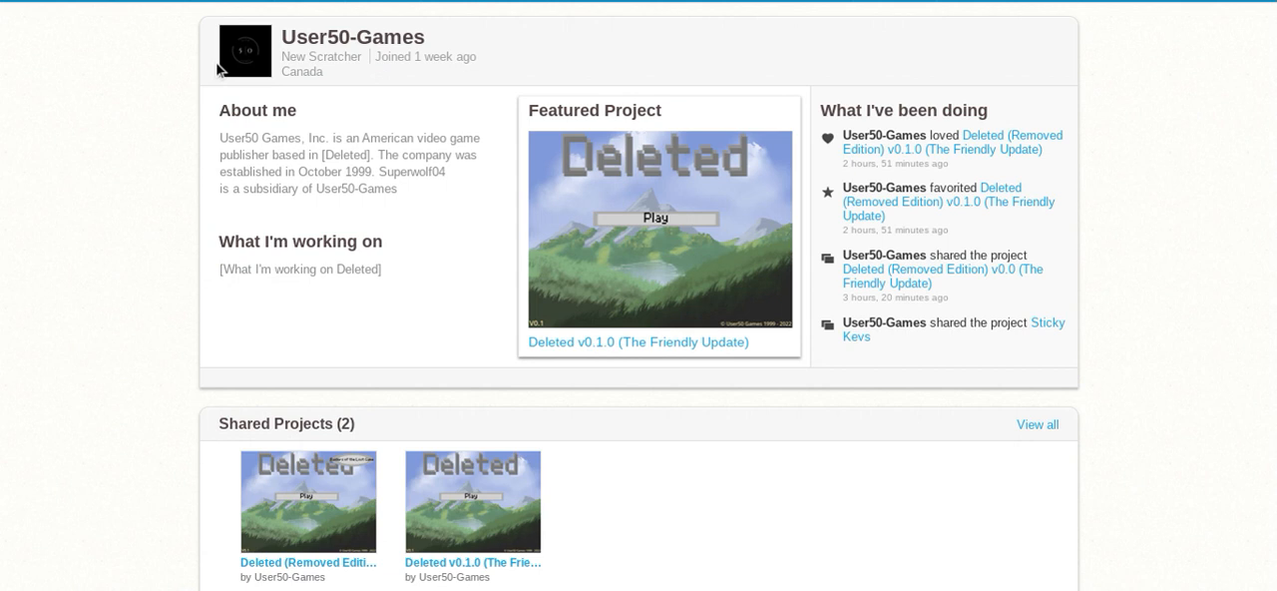
mouse_move(768, 518)
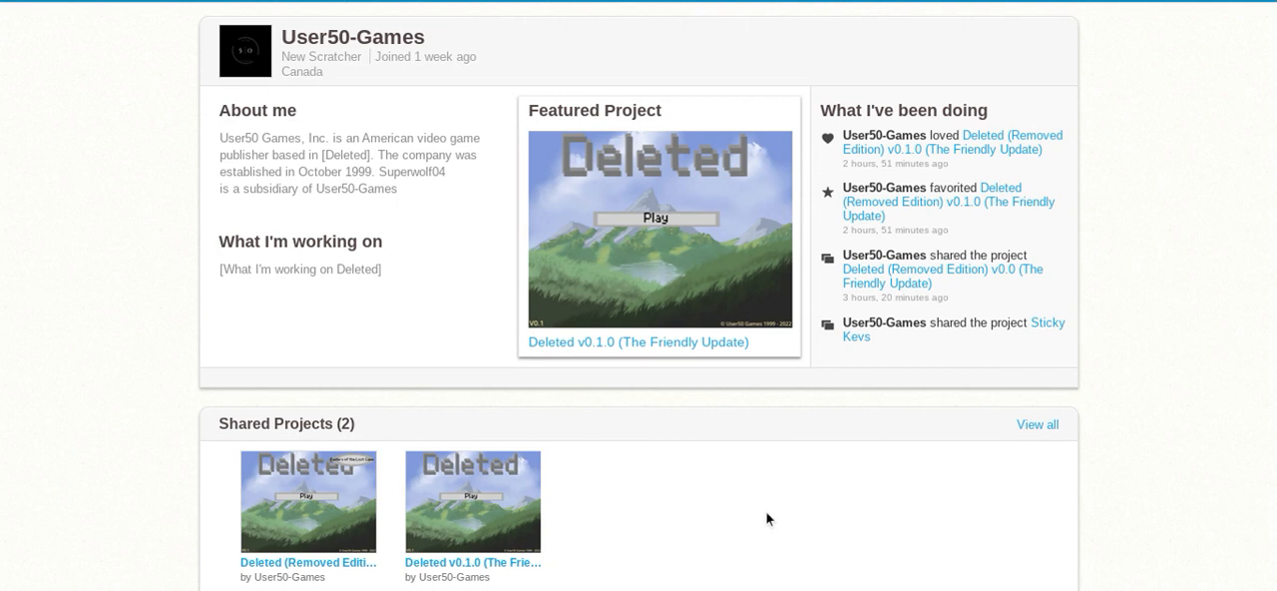